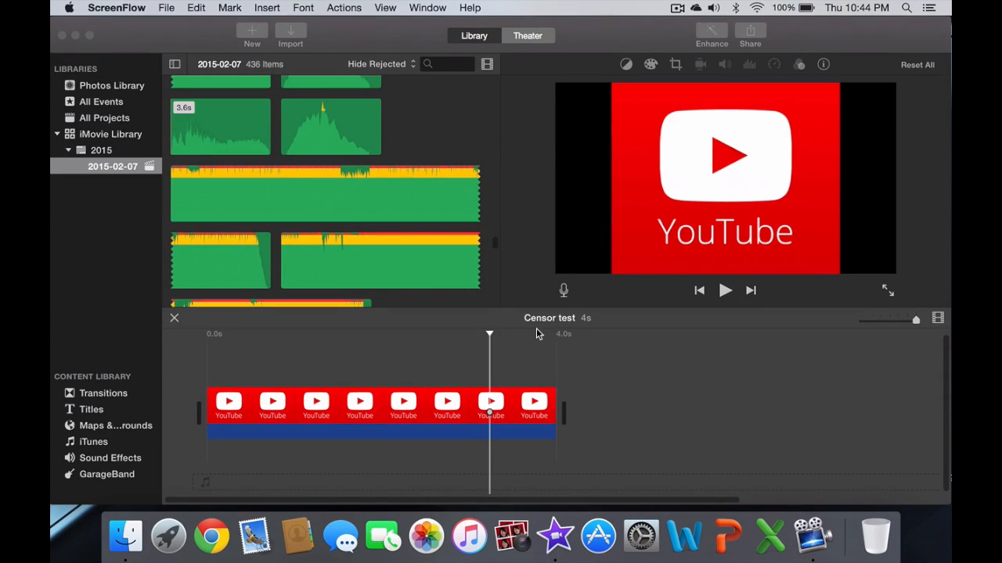
pyautogui.moveTo(828, 60)
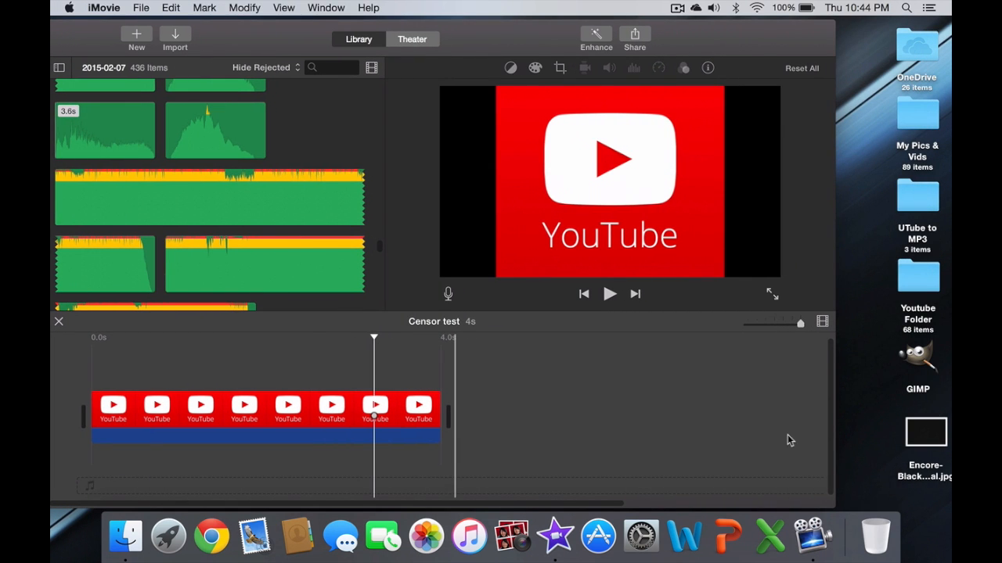
pyautogui.moveTo(876, 429)
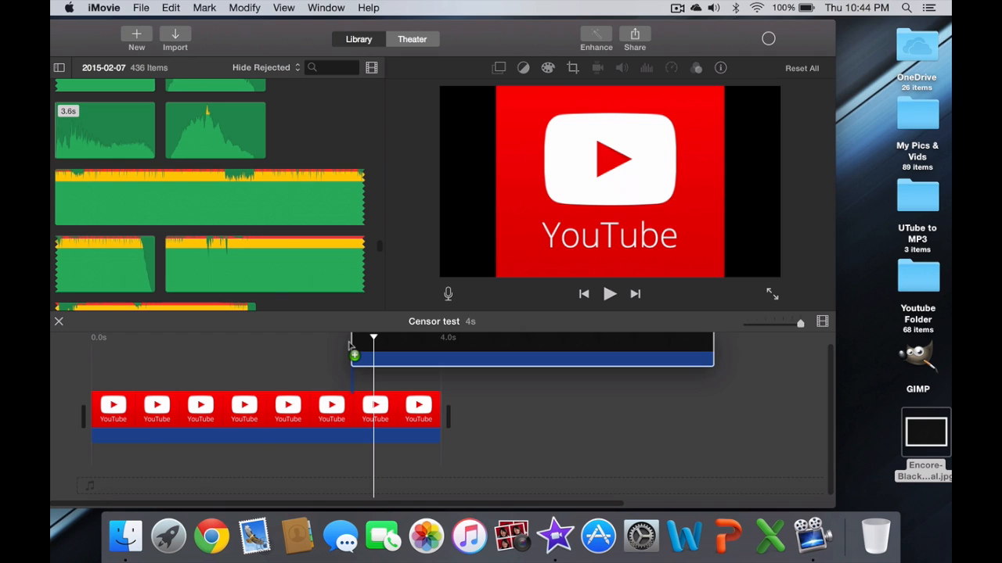
# Drag the black JPG onto the timeline above the YouTube clip as a 4-second overlay.
pyautogui.moveTo(352, 356); pyautogui.dragTo(239, 356)
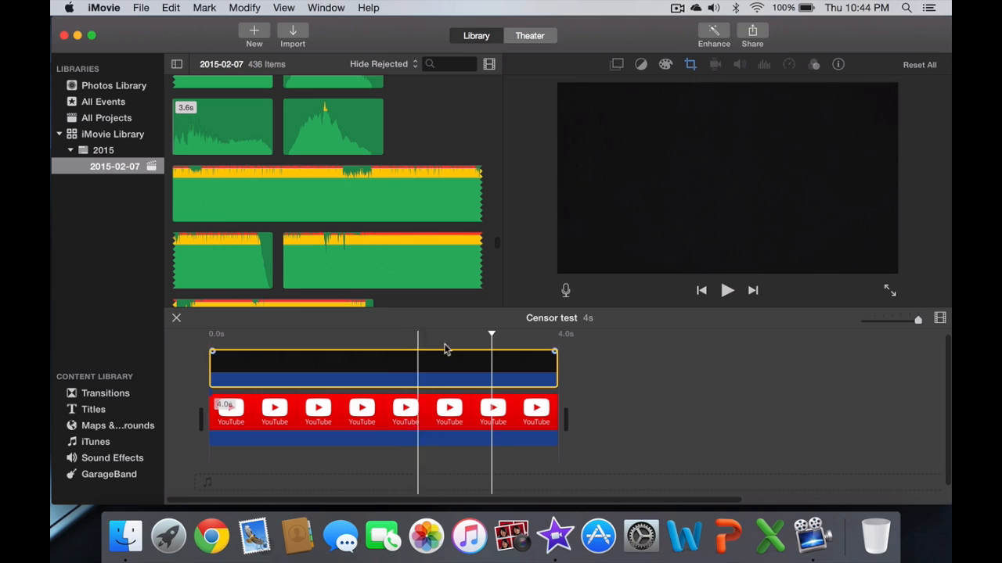
# Set the black clip's video overlay style to Picture in Picture.
pyautogui.click(616, 64)
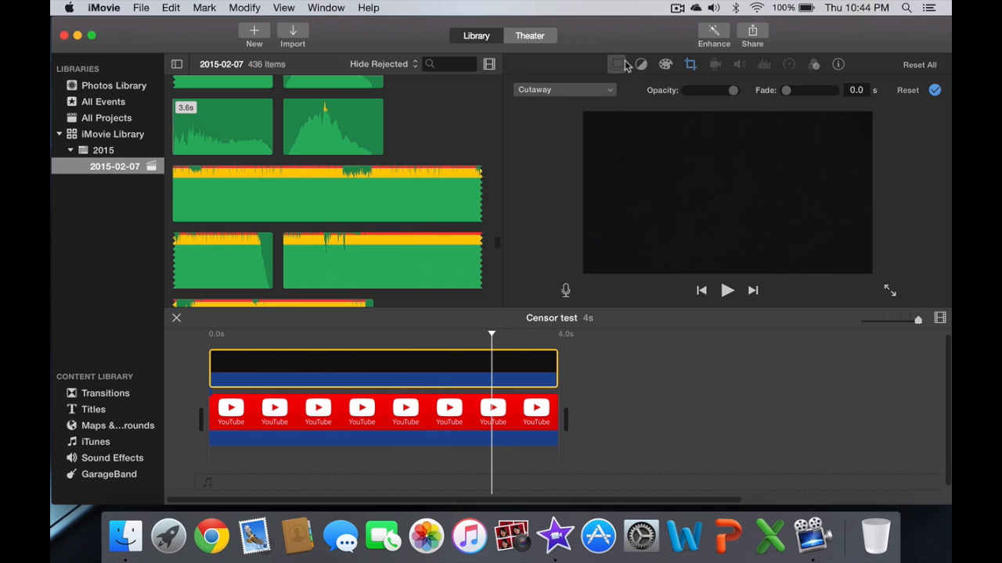
pyautogui.click(564, 89)
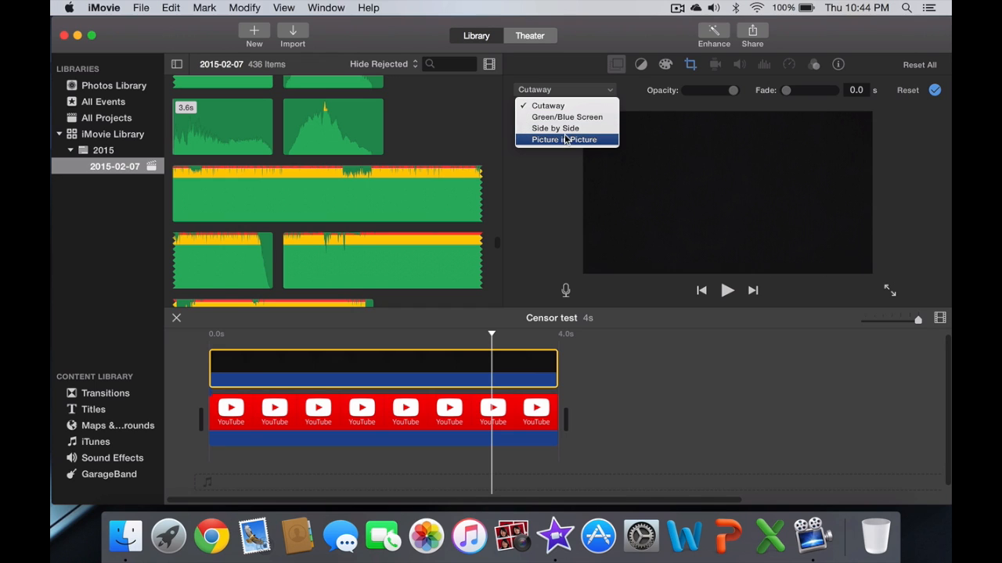
pyautogui.click(564, 139)
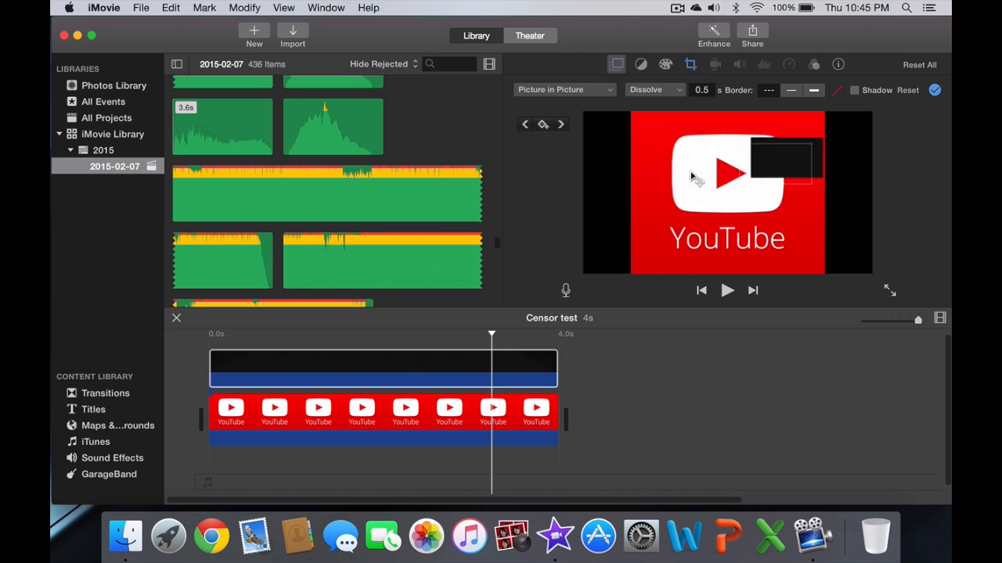
# Move and enlarge the black box to hide the YouTube wordmark.
pyautogui.moveTo(783, 161); pyautogui.dragTo(697, 239)
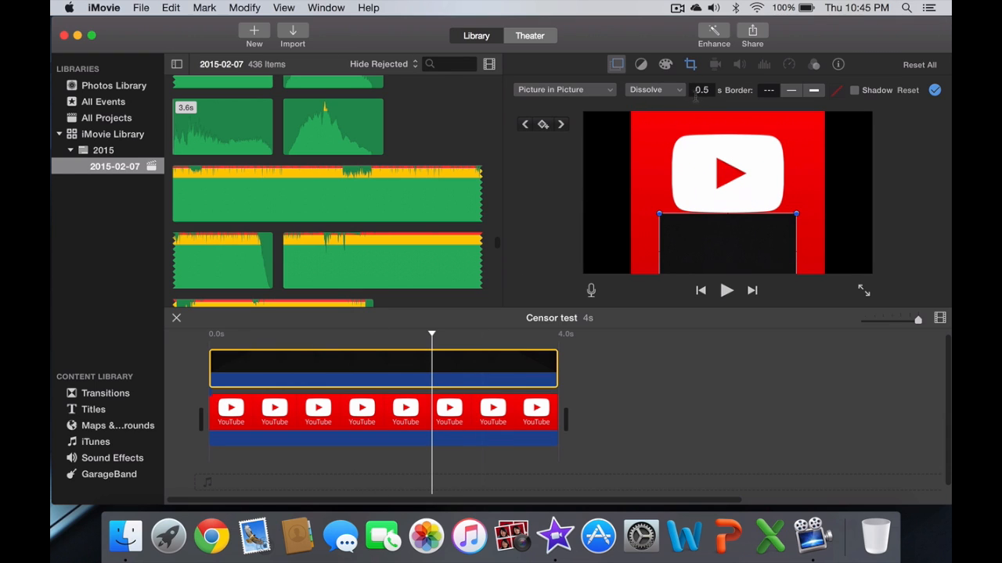
# Edit the overlay's dissolve duration field to make it 0.0 seconds.
pyautogui.click(701, 90)
pyautogui.write('0')
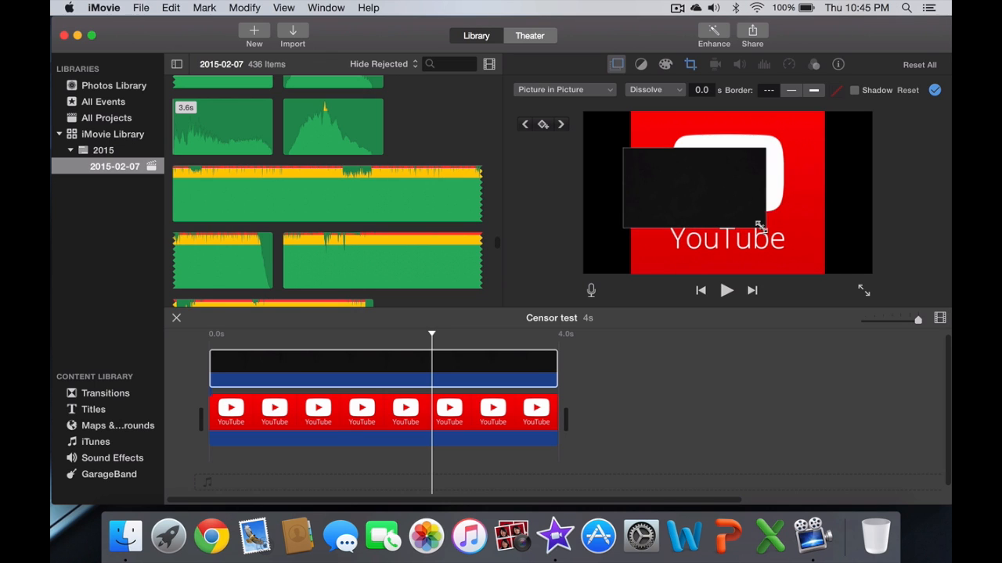
# Send the iMovie project window to the Dock, leaving only the desktop visible.
pyautogui.moveTo(759, 225); pyautogui.dragTo(720, 164)
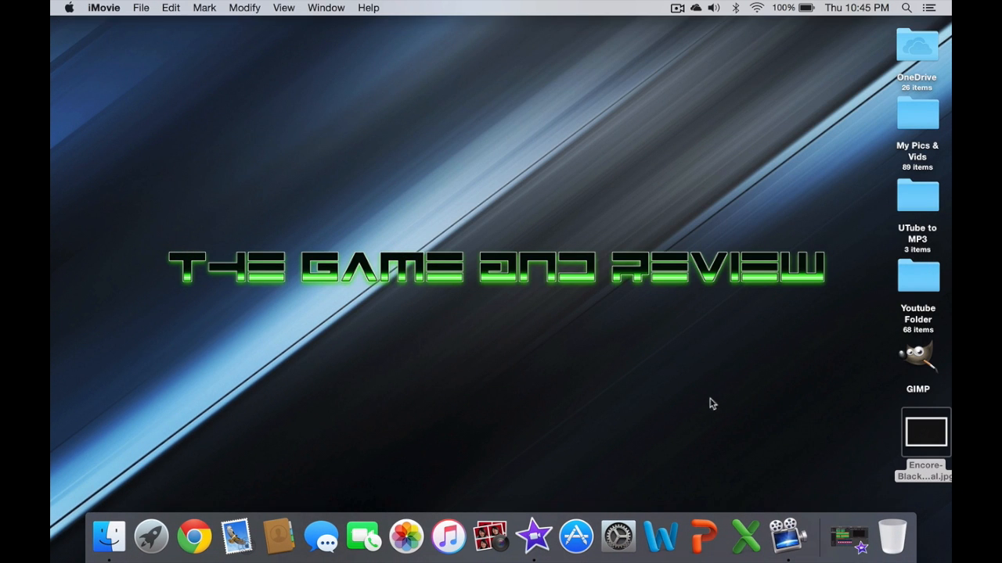
pyautogui.moveTo(167, 272)
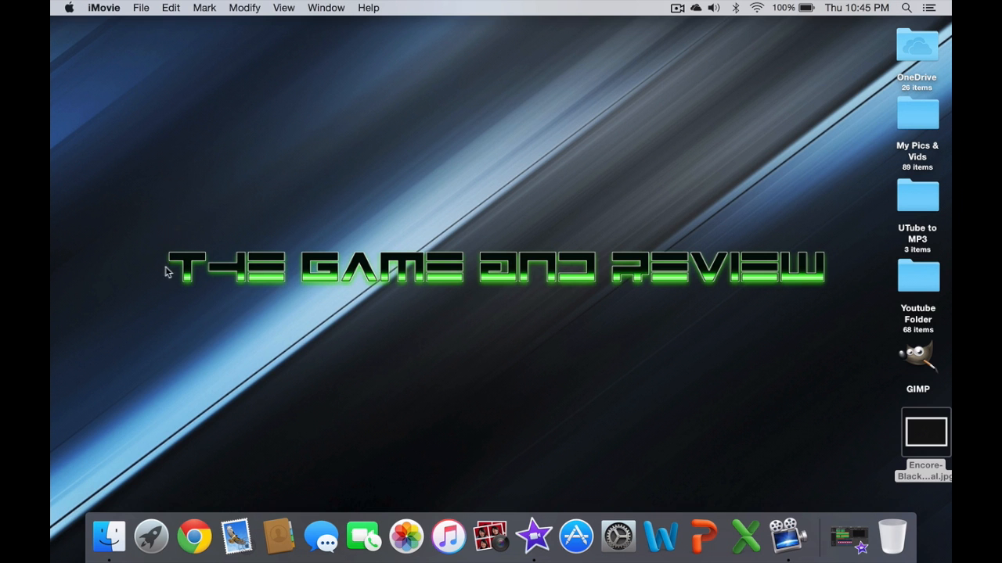